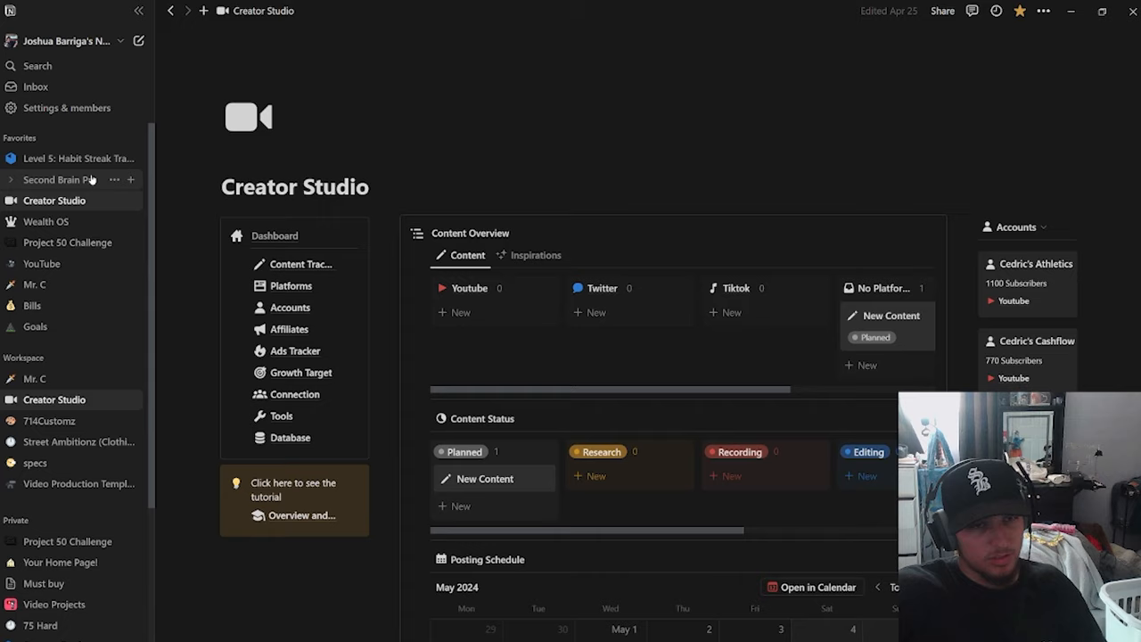
Step: View the Second Brain Pro and Creator Studio pages, then open a new Chrome tab
left_click(59, 179)
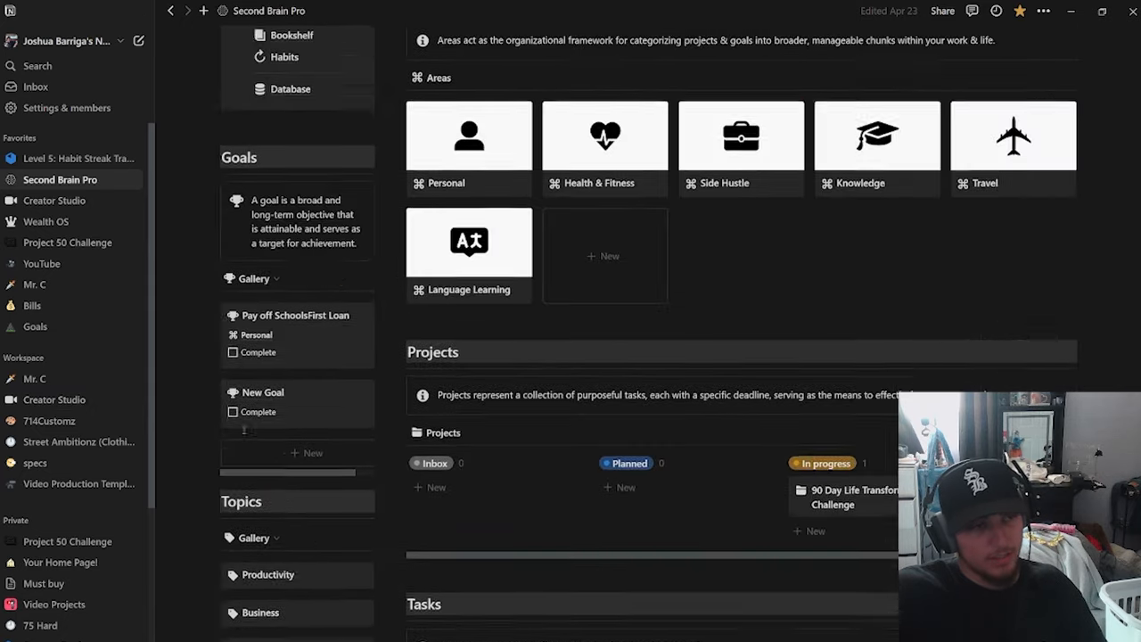
left_click(53, 200)
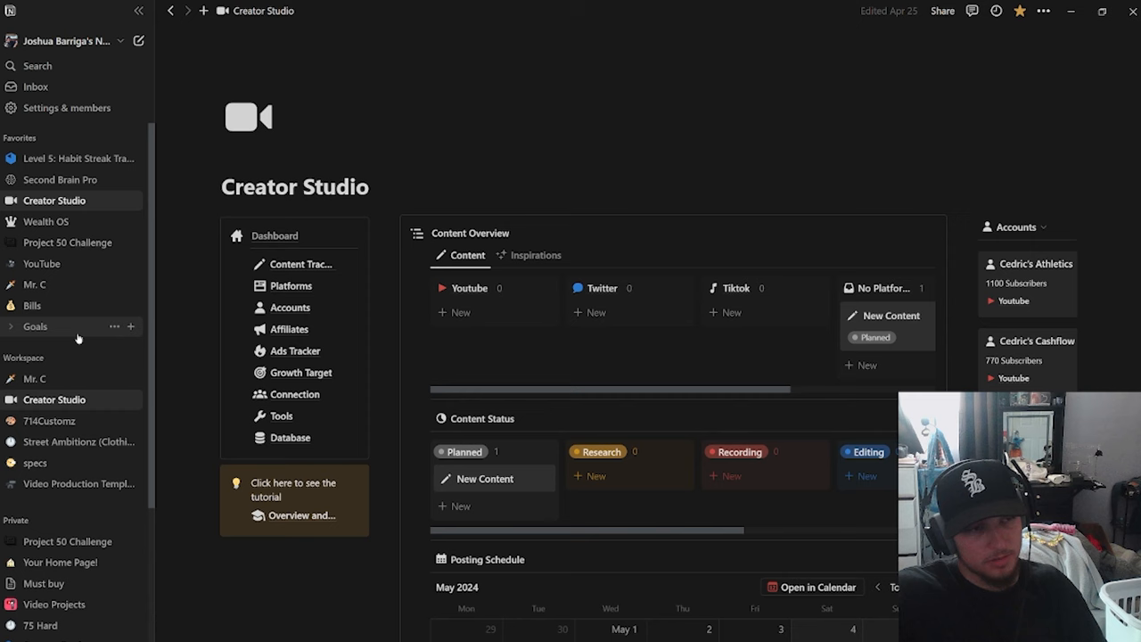
left_click(41, 263)
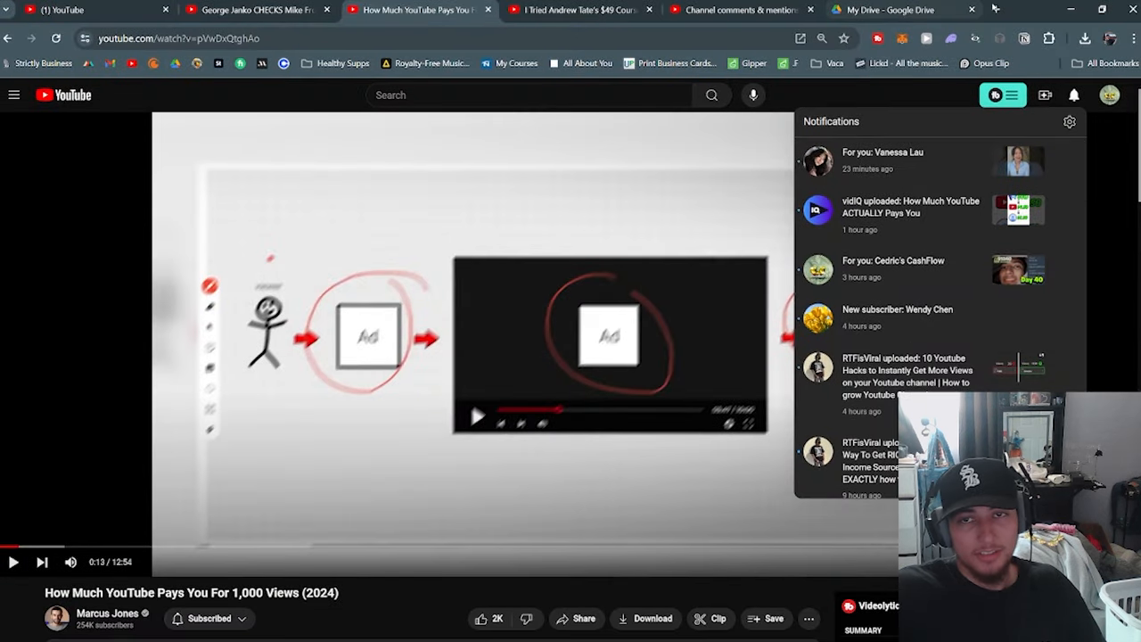
left_click(869, 10)
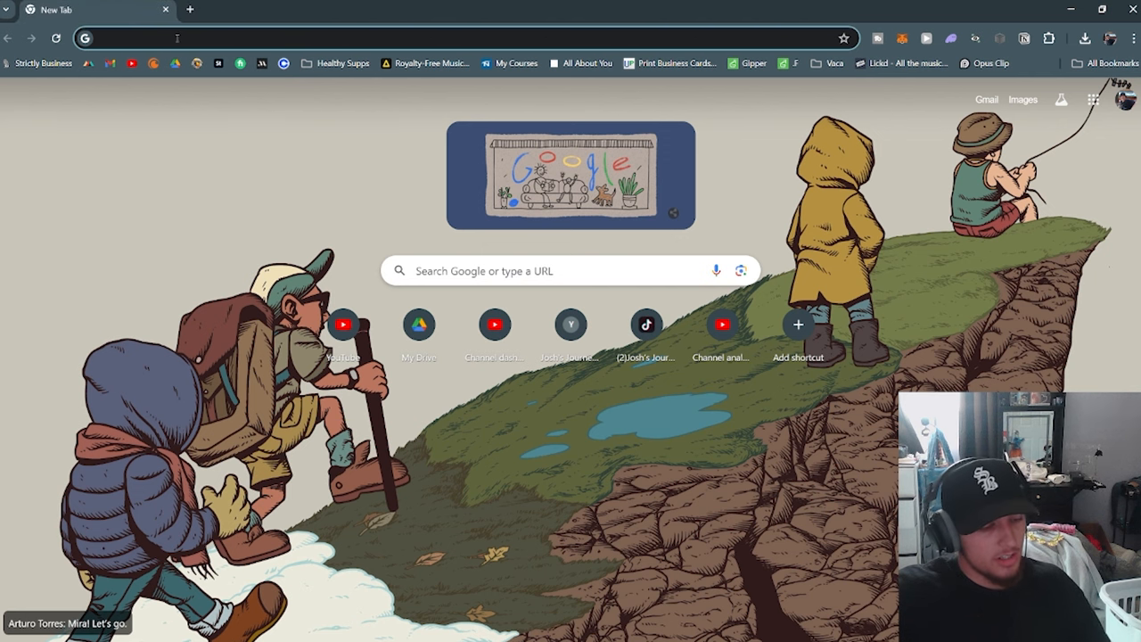
Step: Enter the Notion store address to reach The Ultimate Productivity System page
type("notion.com/products/the-ultimate-habit-tracker")
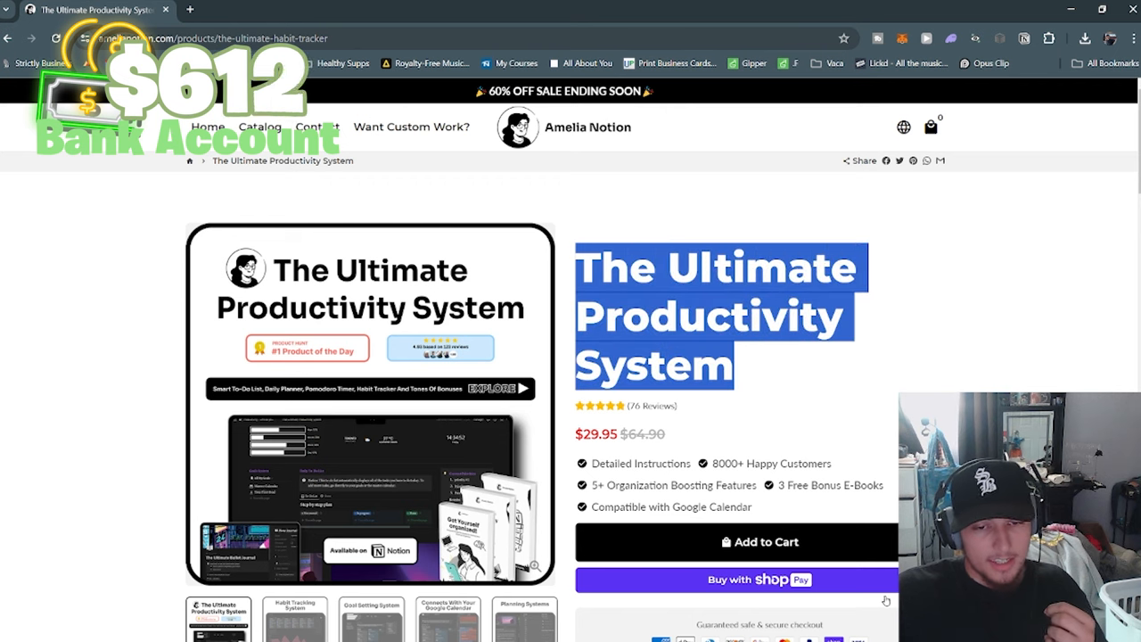
left_click(737, 541)
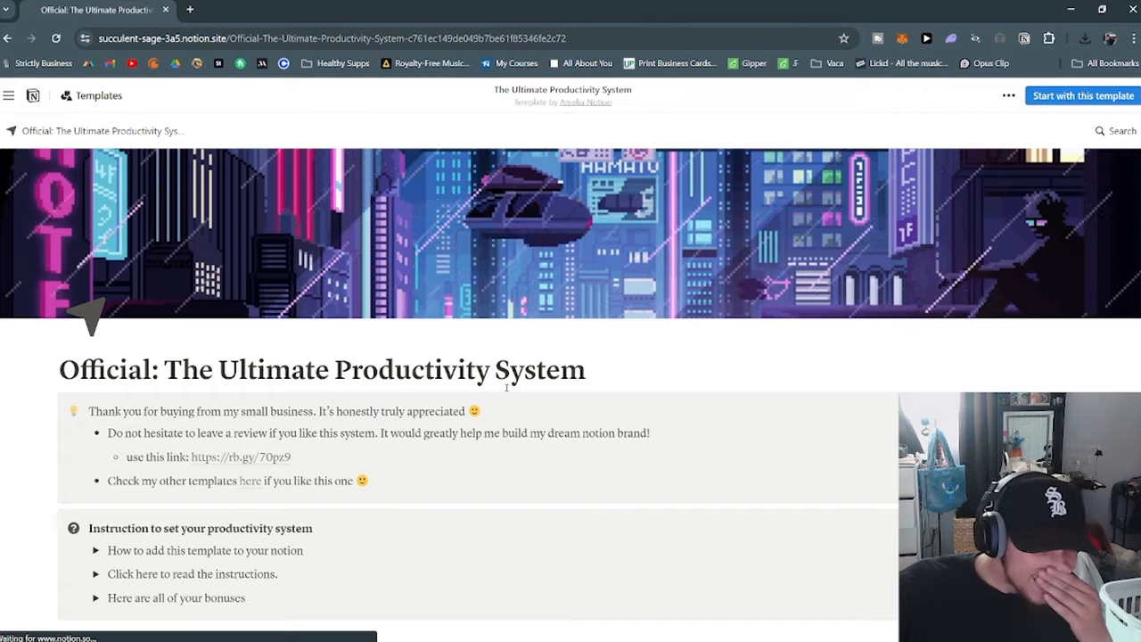
Step: Scroll through the Official: The Ultimate Productivity System instructions and bonuses
scroll("down", 3)
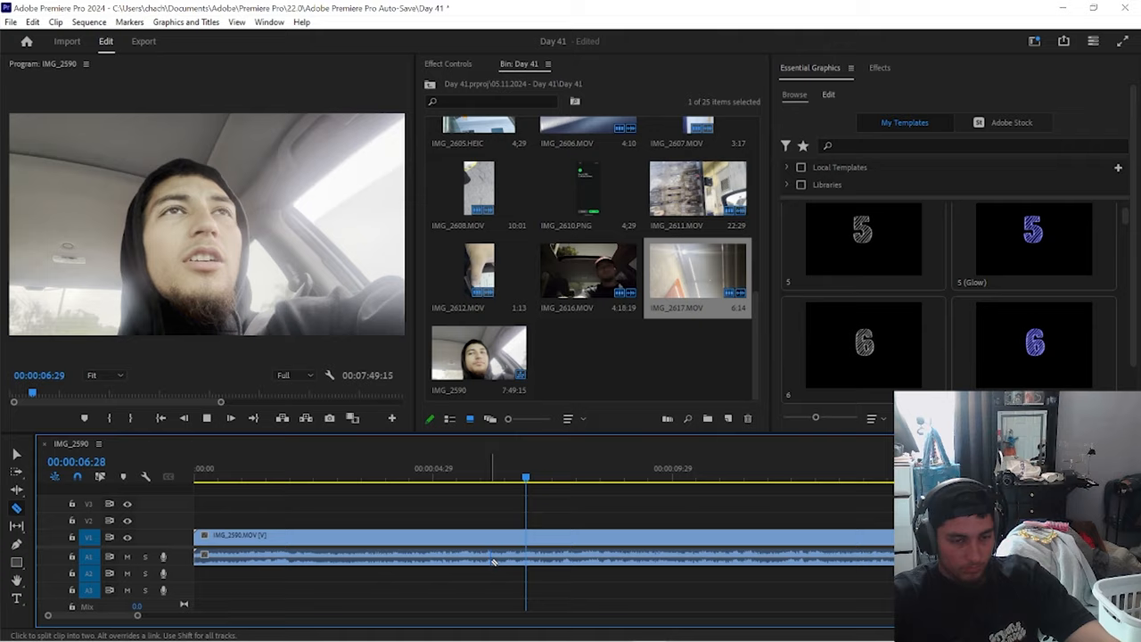
Step: Split the IMG_2590 clip, inspect IMG_2602's effect settings, and return the playhead to the eating shot
left_click(879, 68)
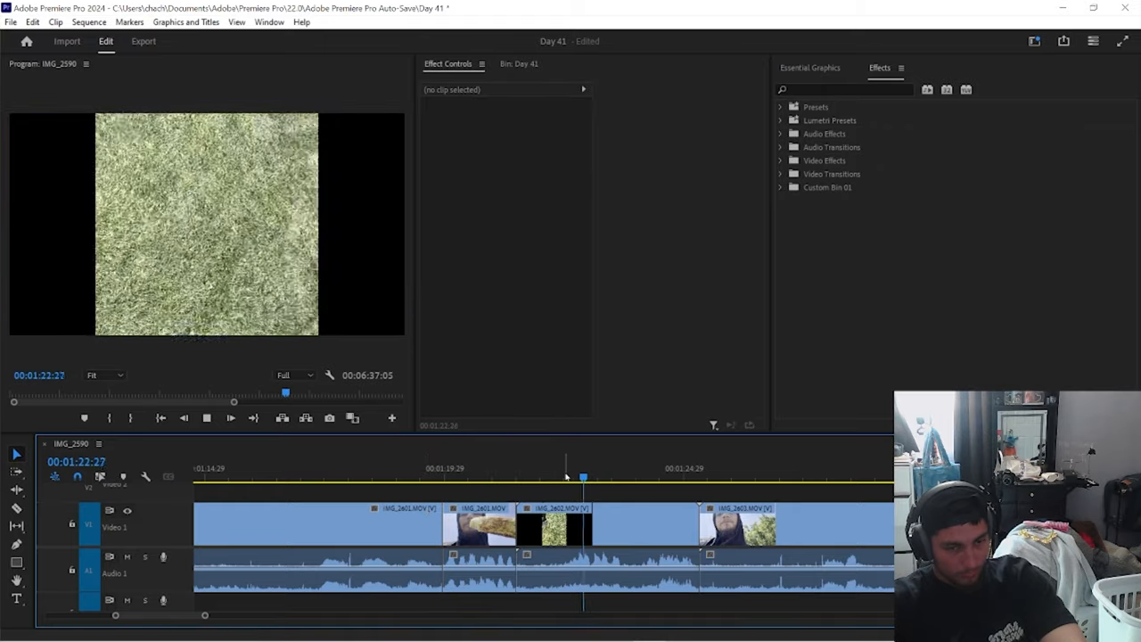
left_click(606, 524)
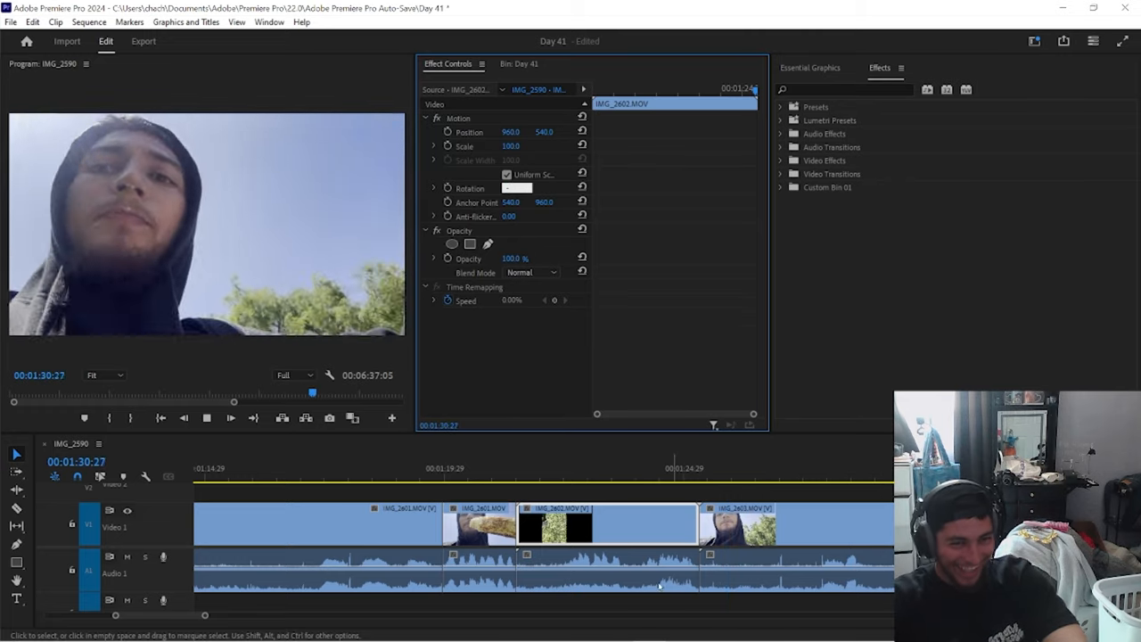
left_click(511, 478)
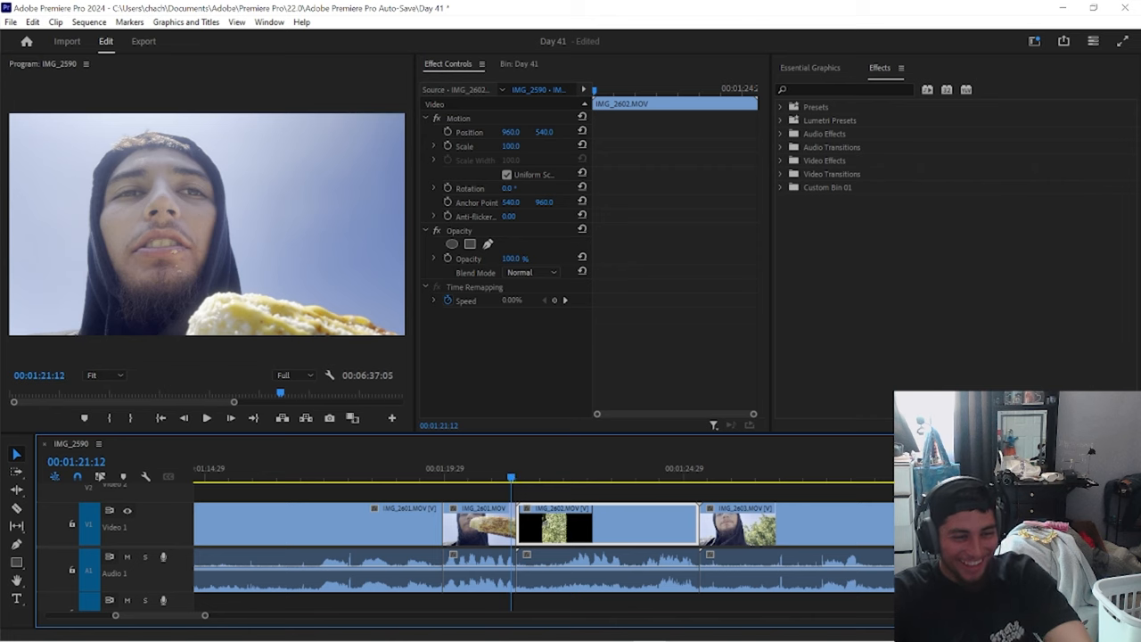